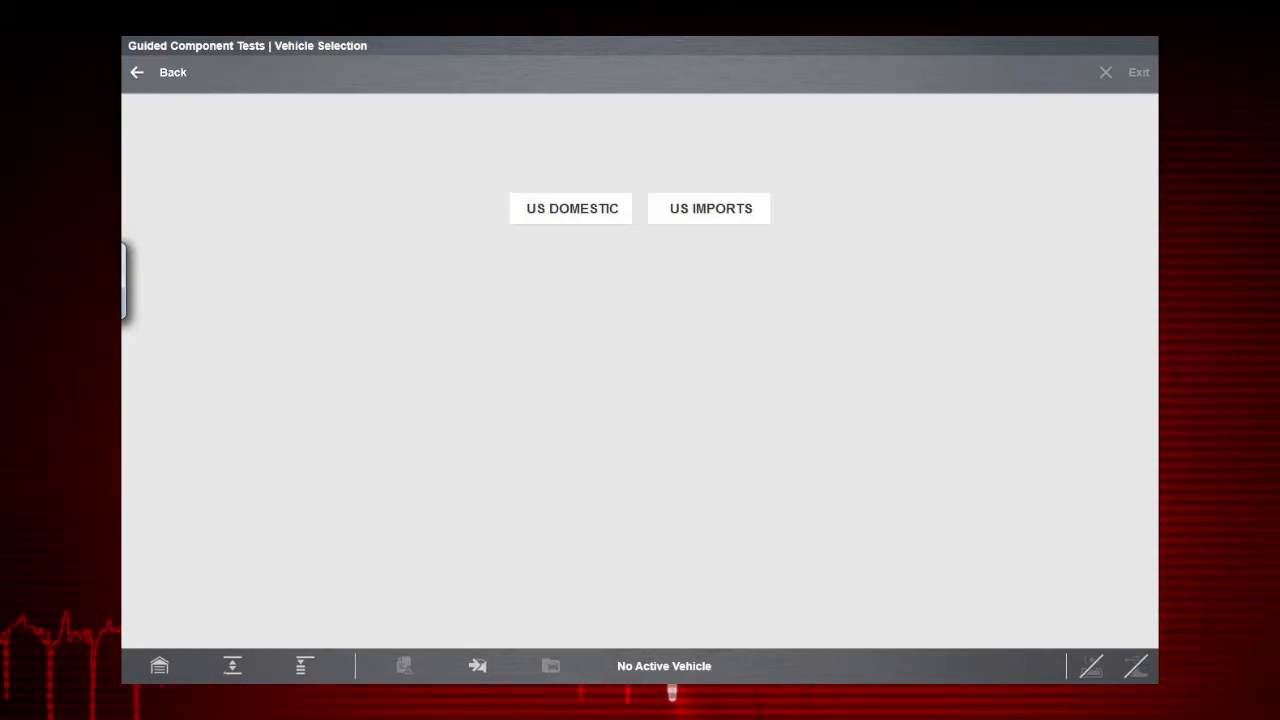
Step: Select US Imports, BMW, 2012, 328i with the 3.0L (N52KP) engine, and confirm loading
left_click(710, 208)
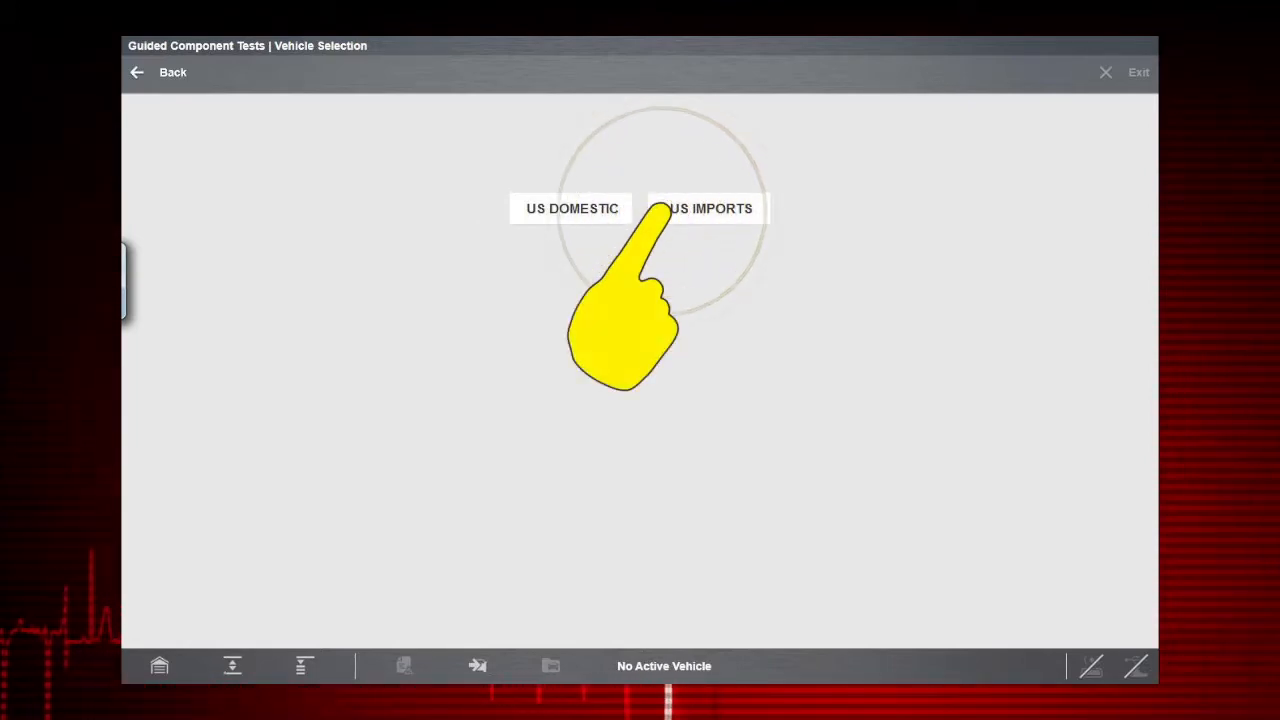
left_click(710, 208)
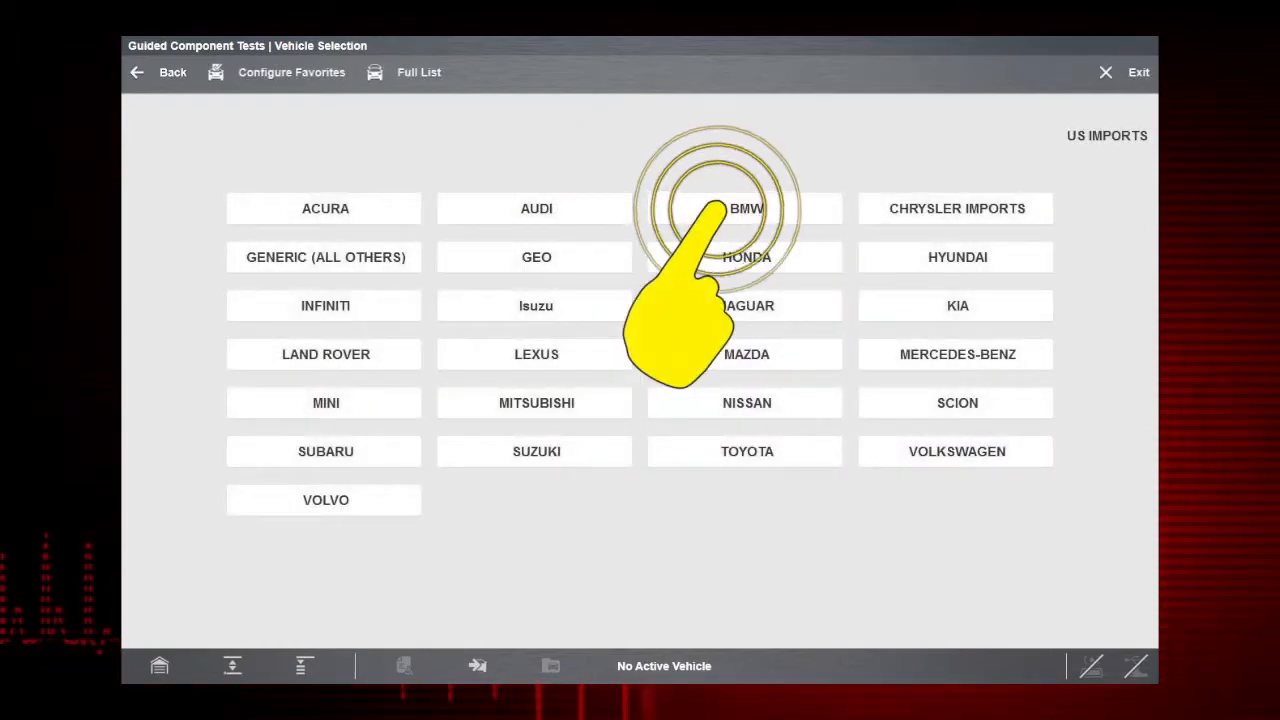
left_click(747, 208)
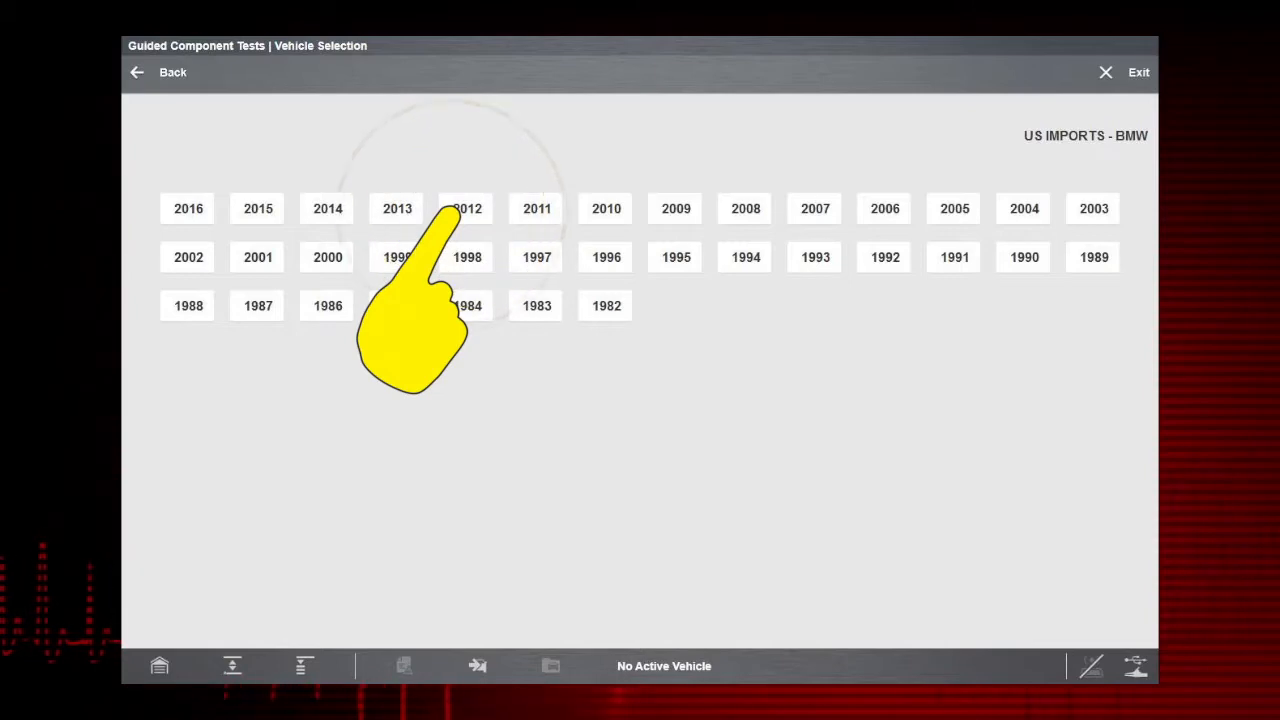
left_click(467, 208)
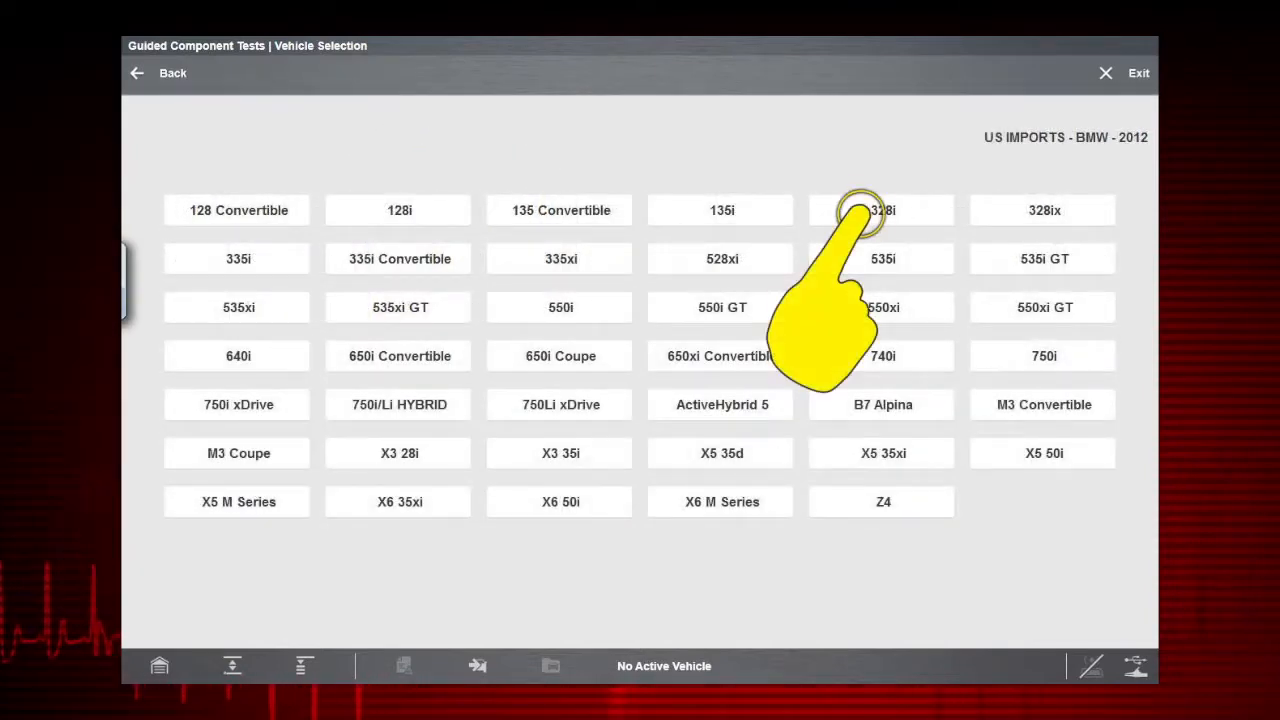
left_click(883, 210)
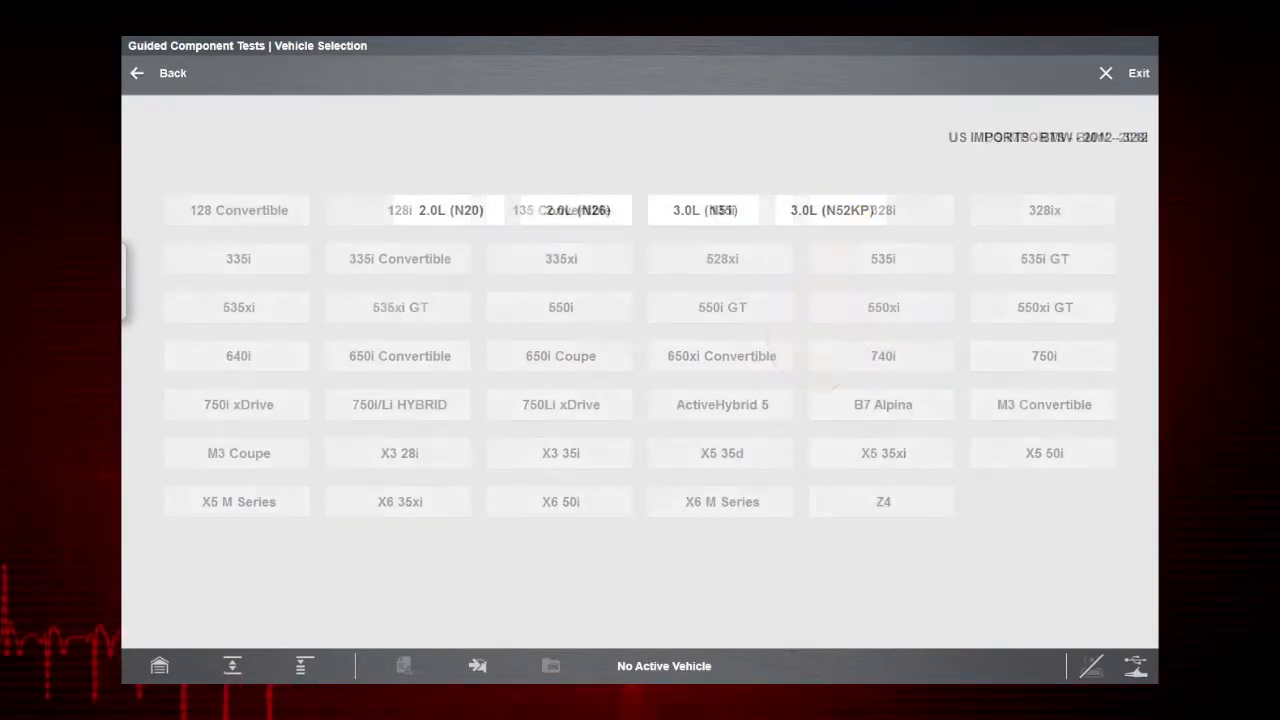
left_click(1044, 210)
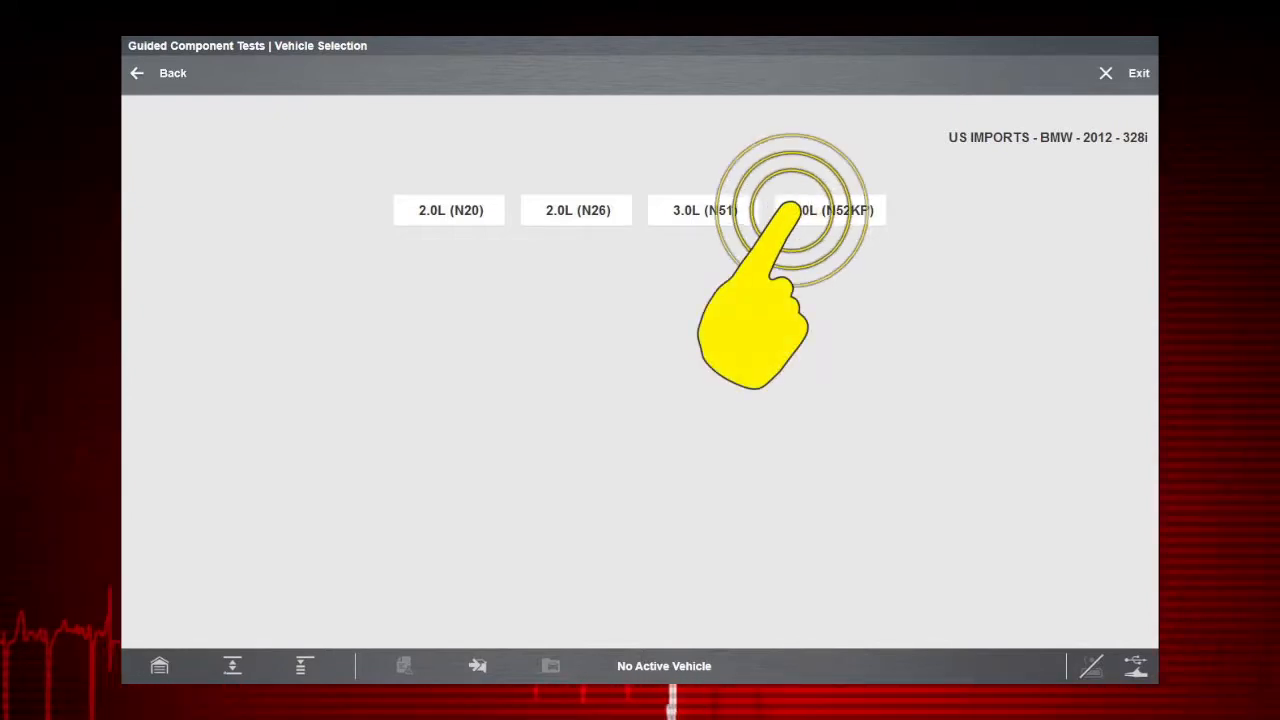
left_click(837, 210)
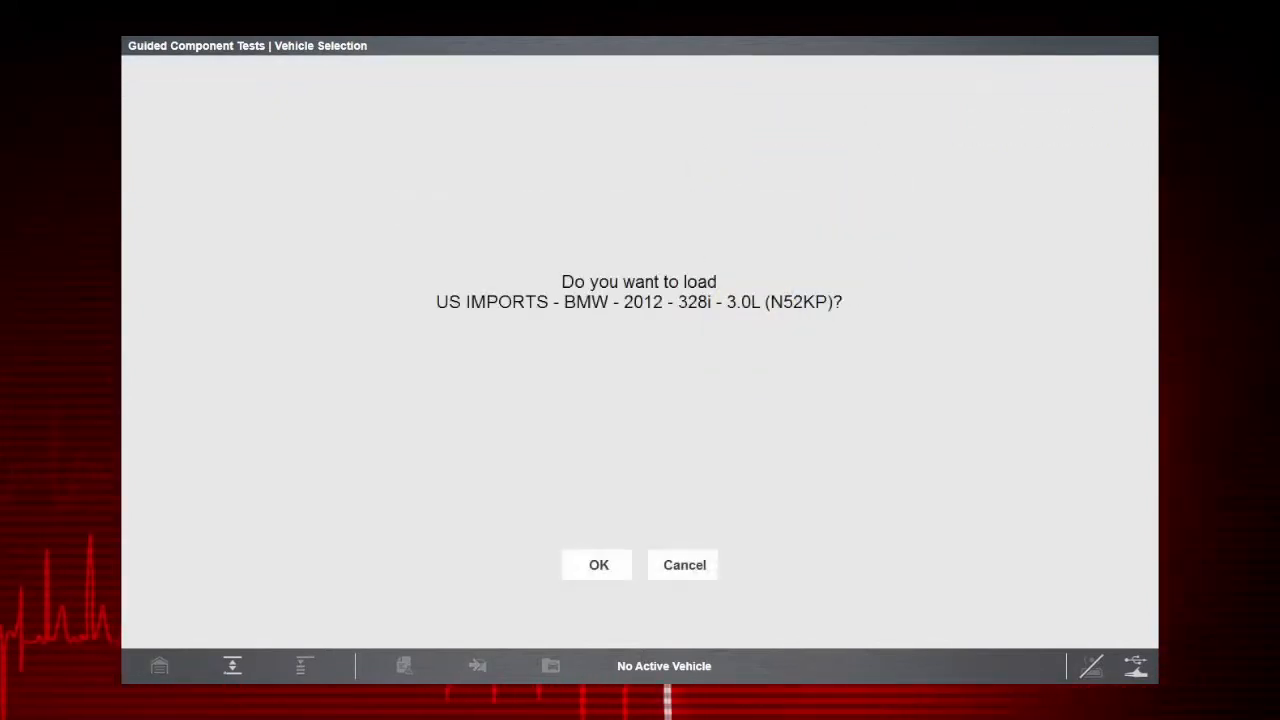
left_click(598, 564)
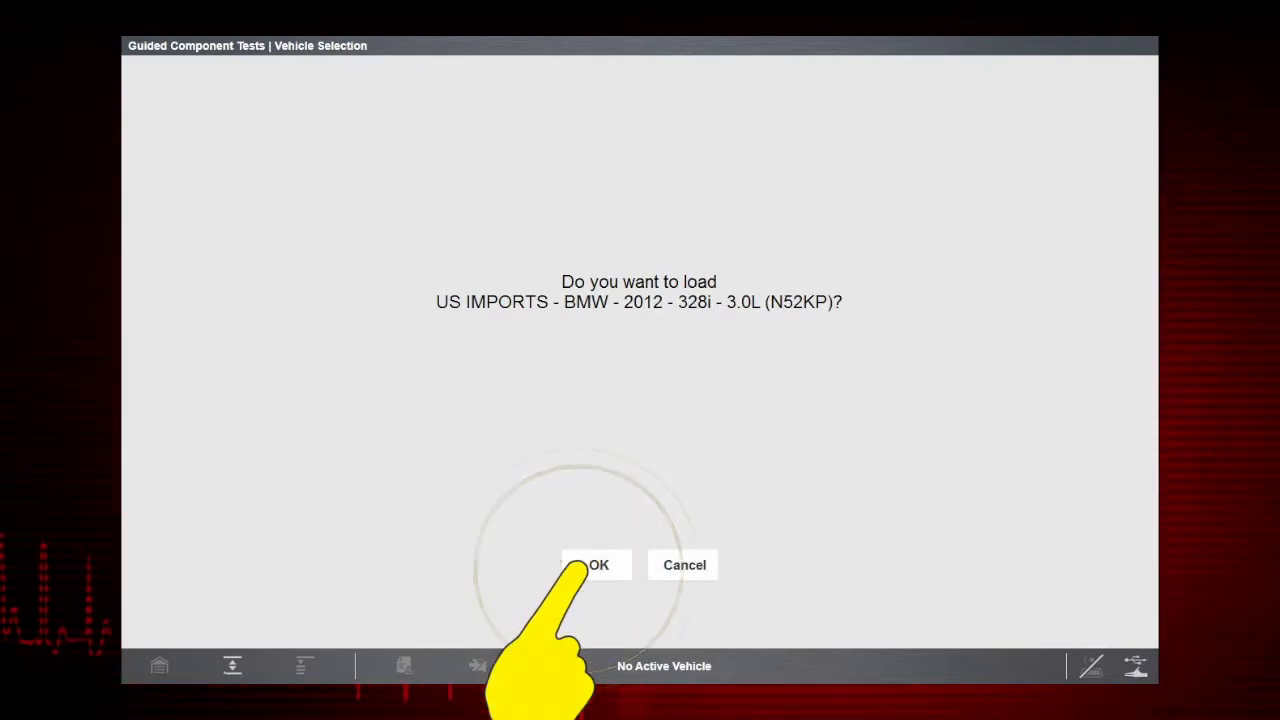
left_click(597, 565)
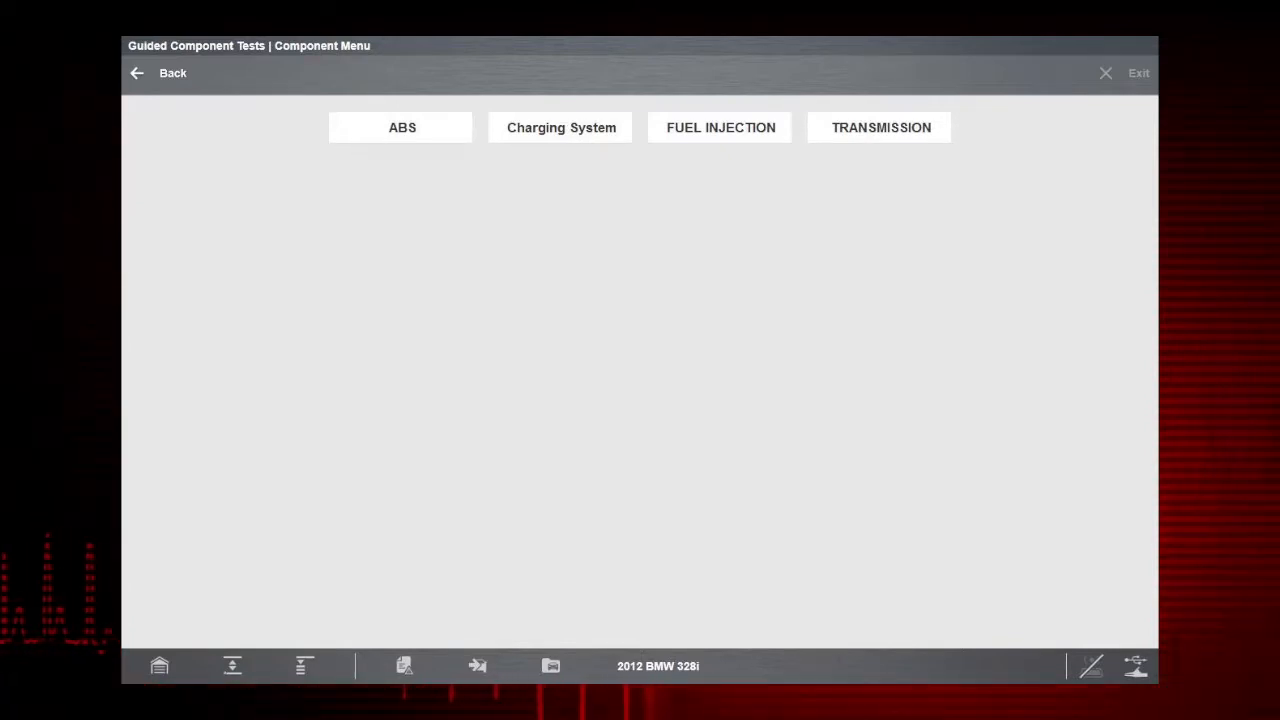
Step: Go to ABS, then Wheel Speed Sensors, and view the component information page
left_click(402, 127)
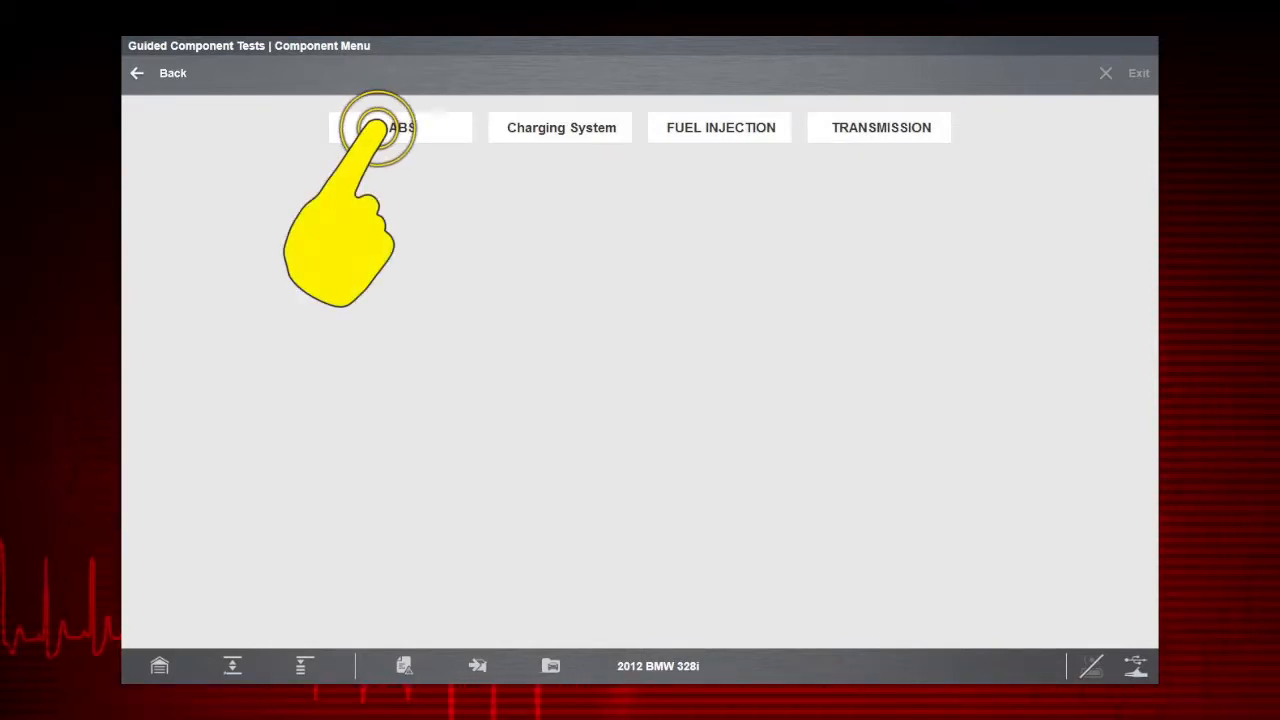
left_click(400, 127)
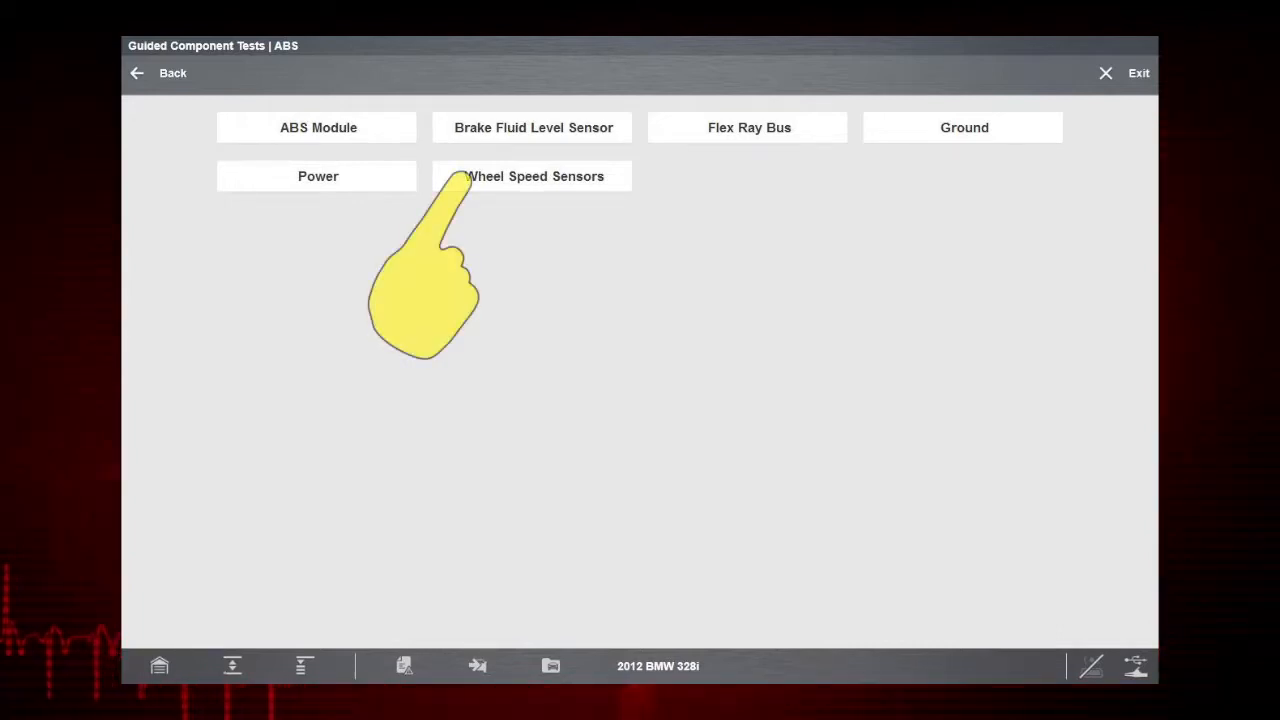
left_click(534, 176)
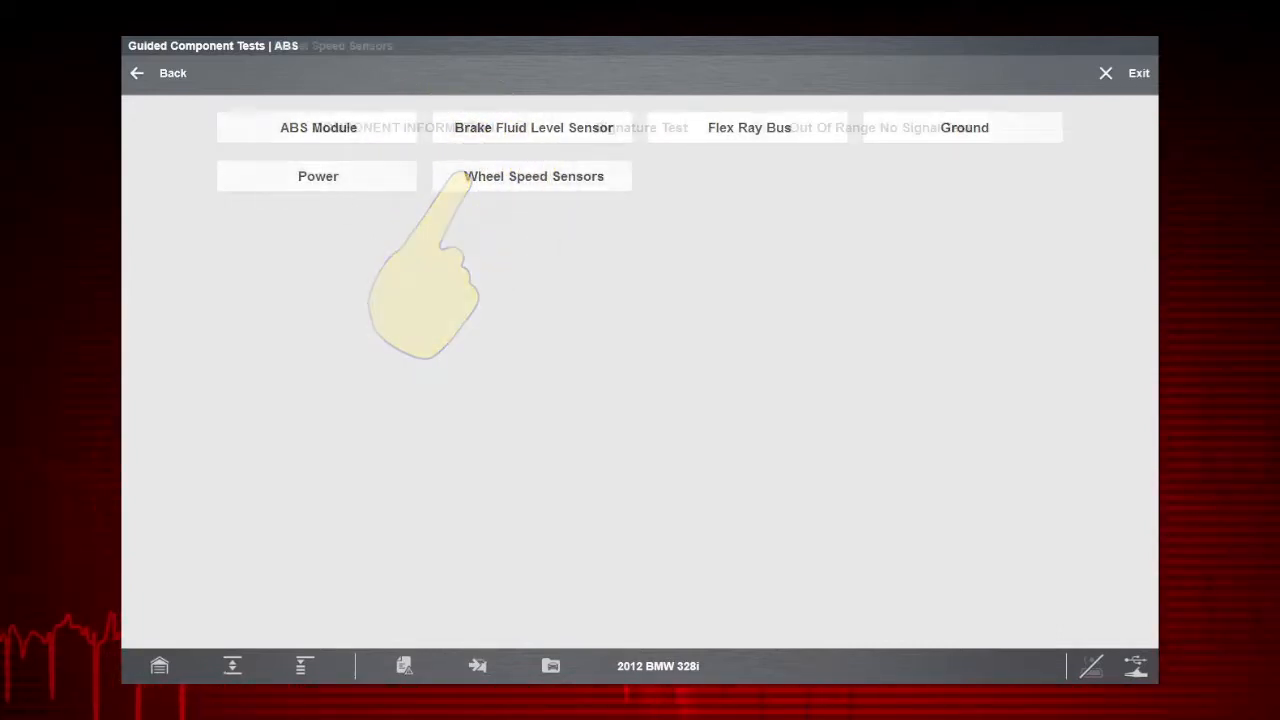
left_click(534, 176)
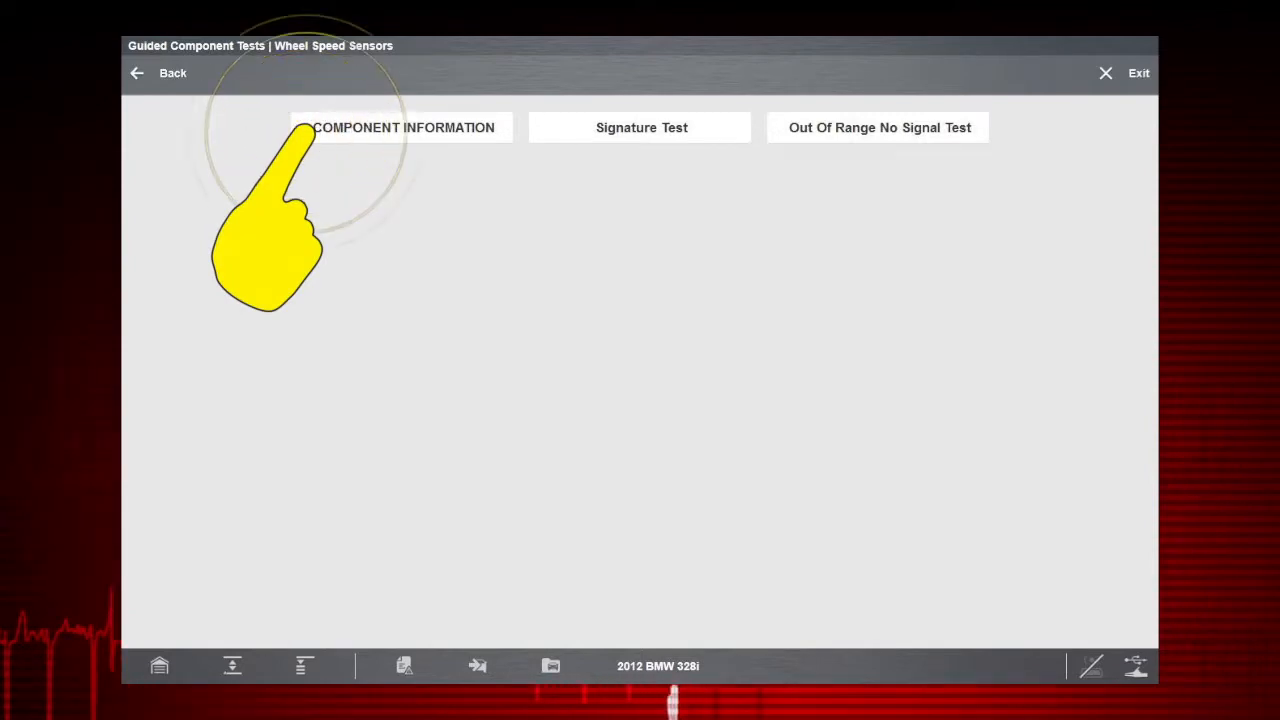
left_click(400, 127)
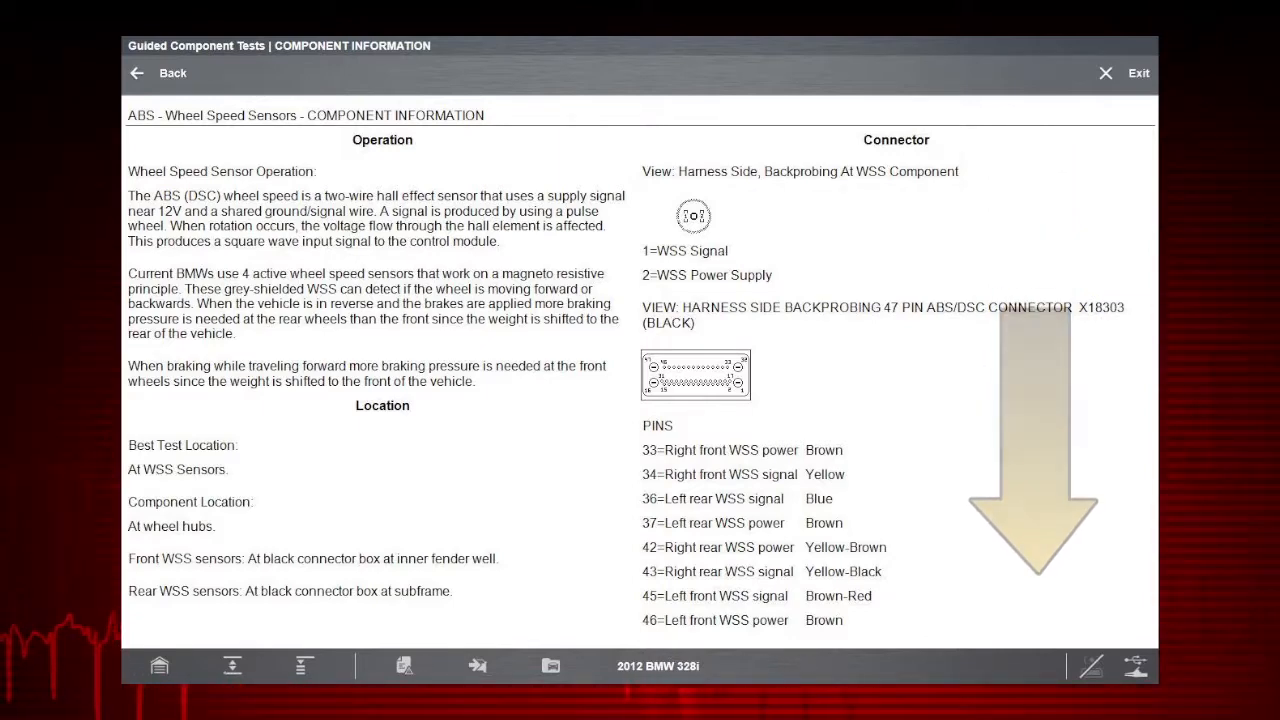
scroll("down", 3)
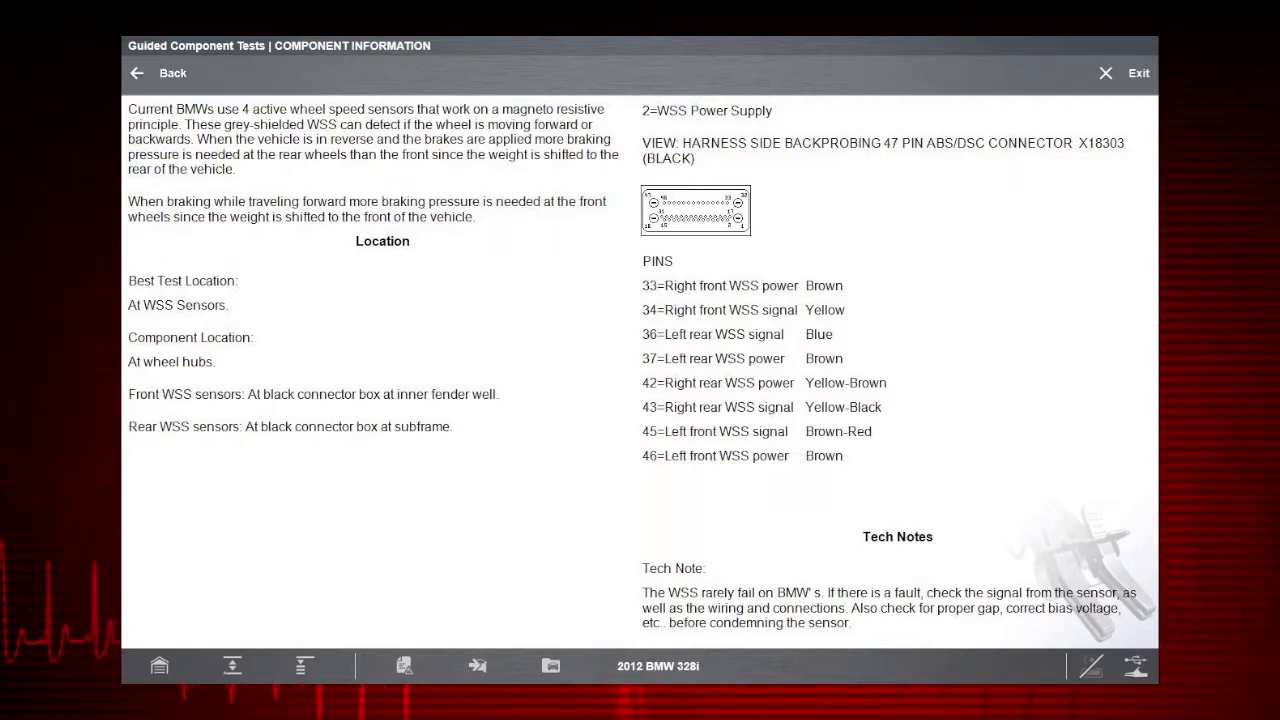
left_click(155, 73)
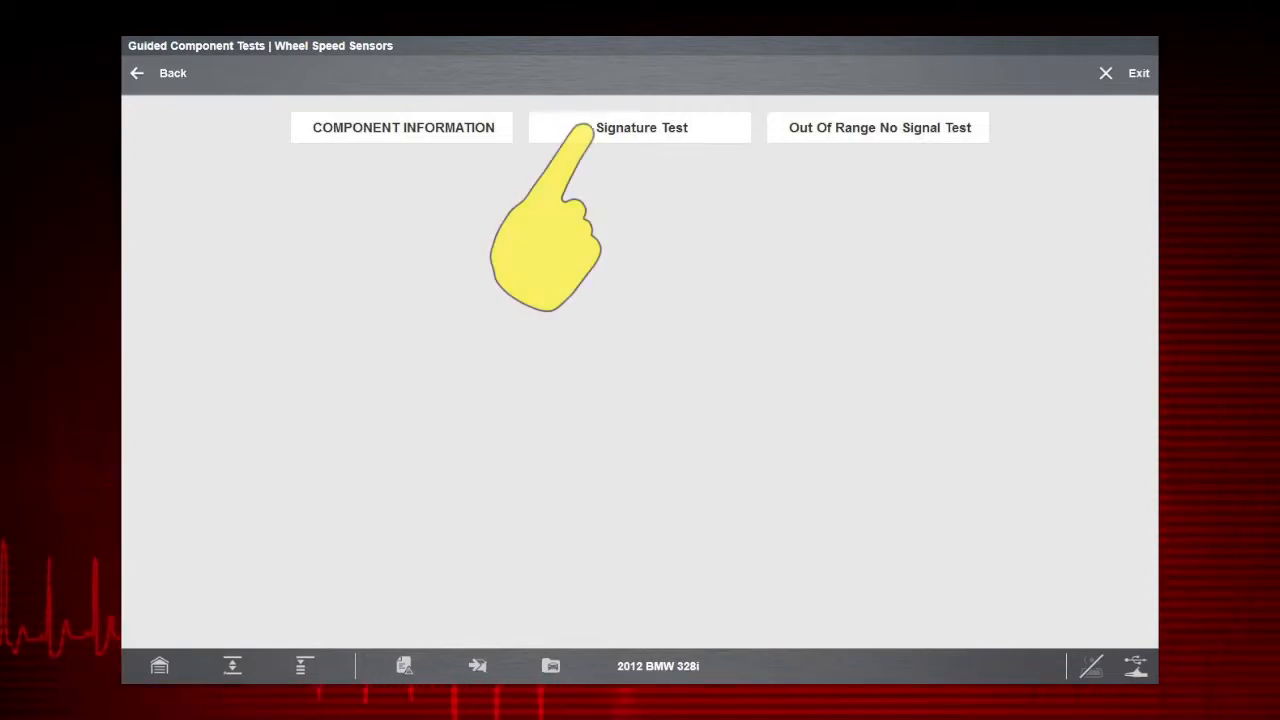
Step: Run the wheel speed sensor Signature Test on the live scope, keeping a 50 ms sweep
left_click(641, 127)
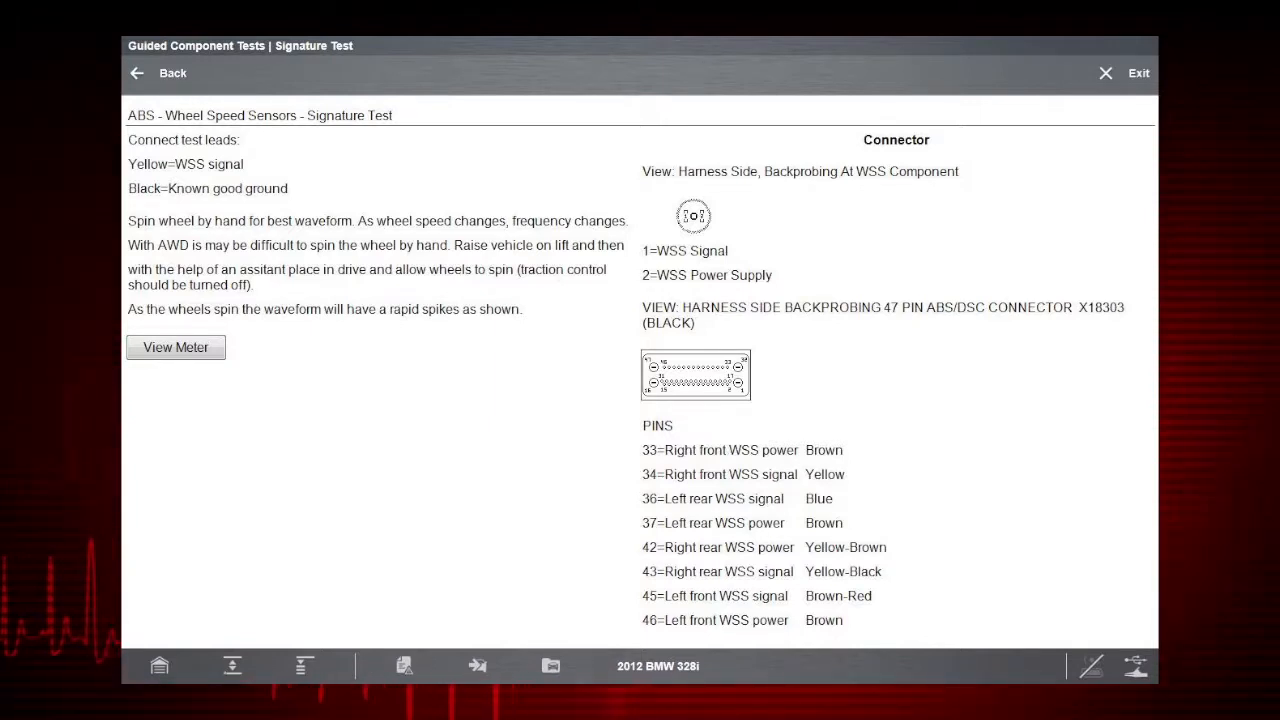
left_click(175, 347)
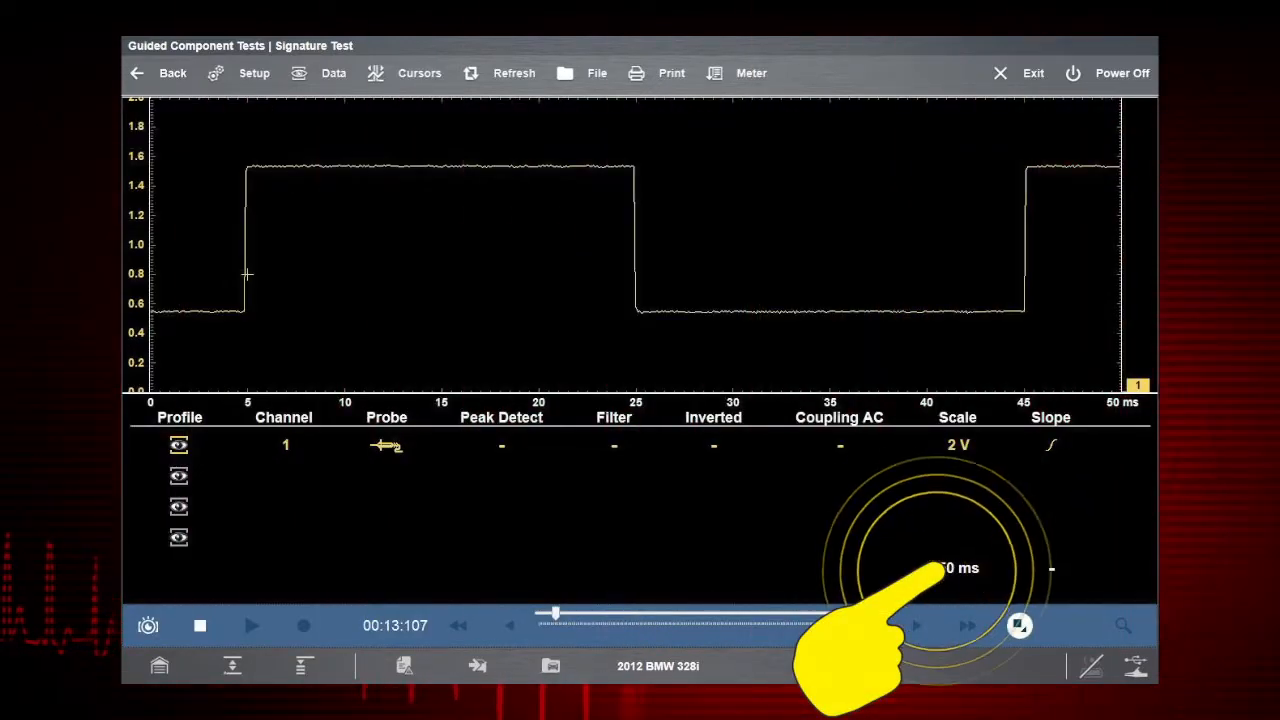
left_click(957, 568)
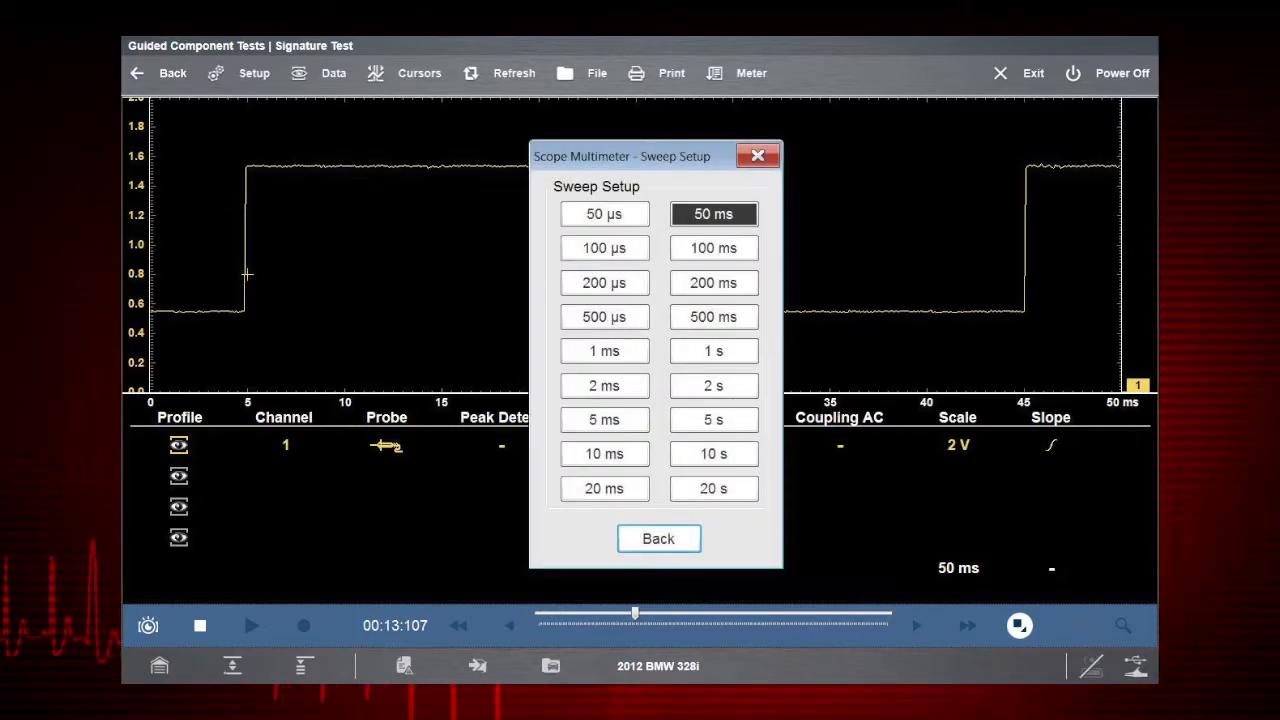
left_click(658, 538)
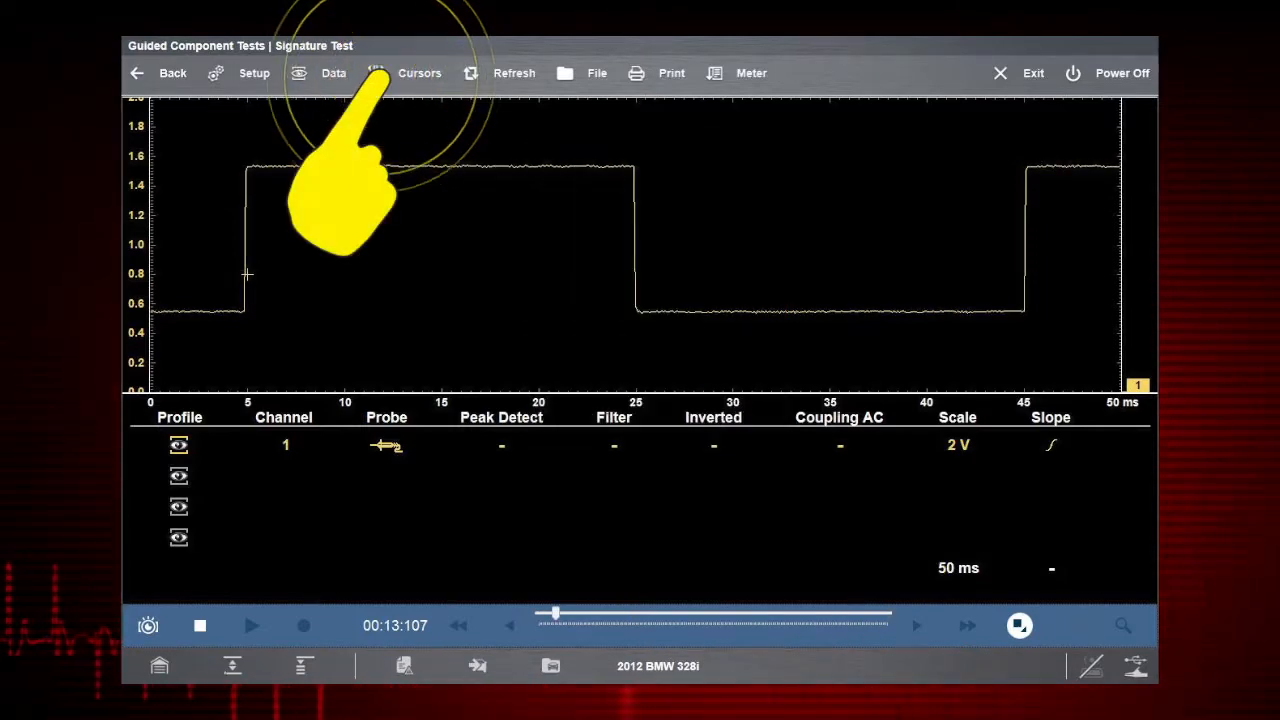
Step: Show two measurement cursors (16.67 ms delta, 60.00 Hz) and expand the waveform to full screen
left_click(419, 72)
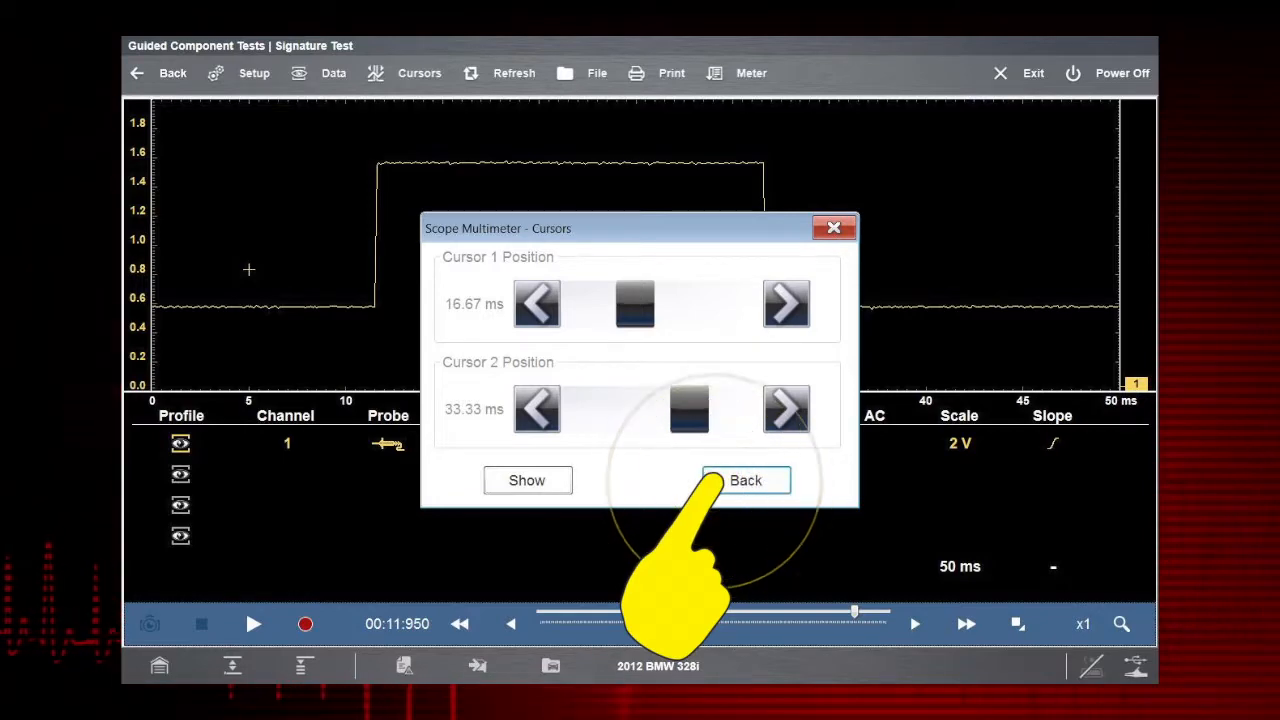
left_click(745, 480)
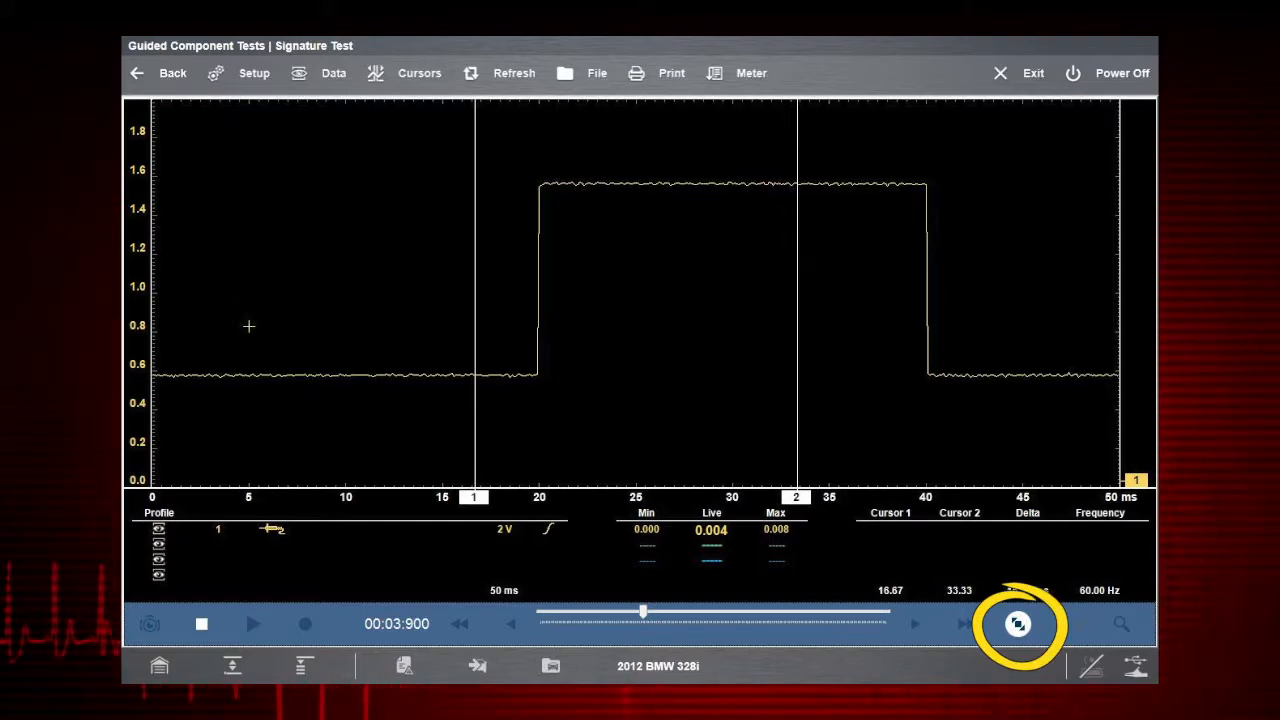
left_click(1018, 623)
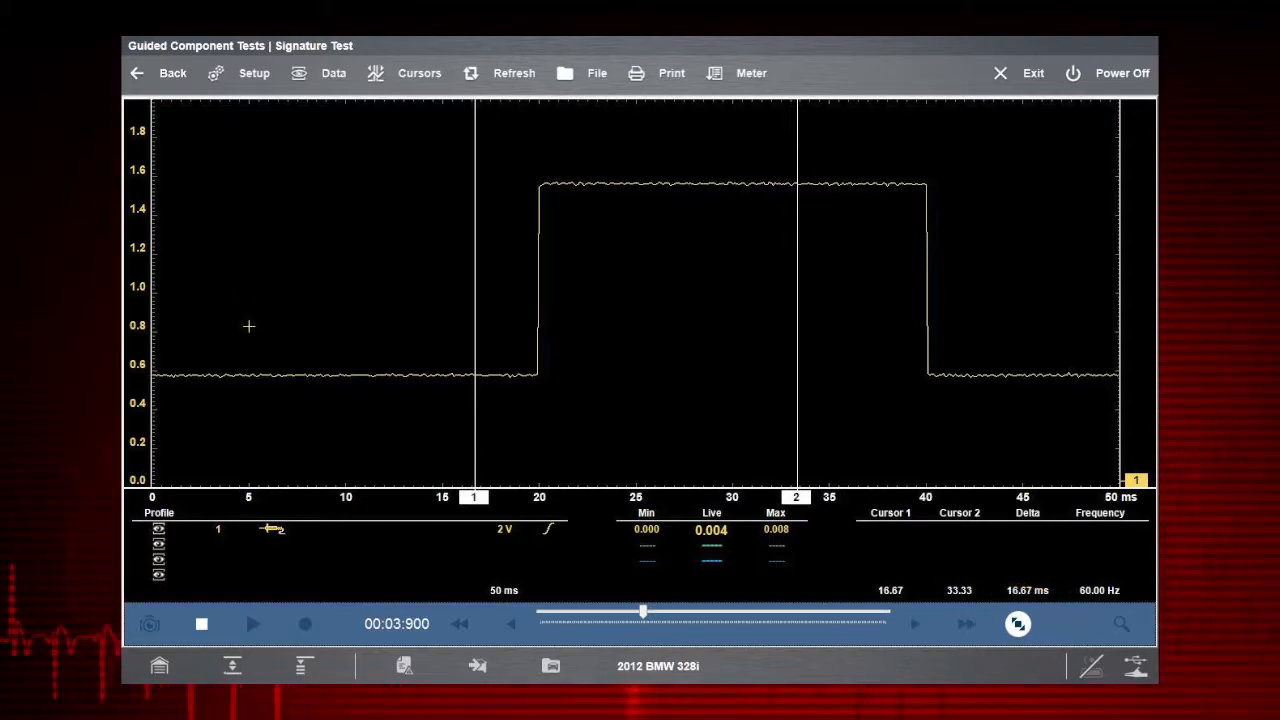